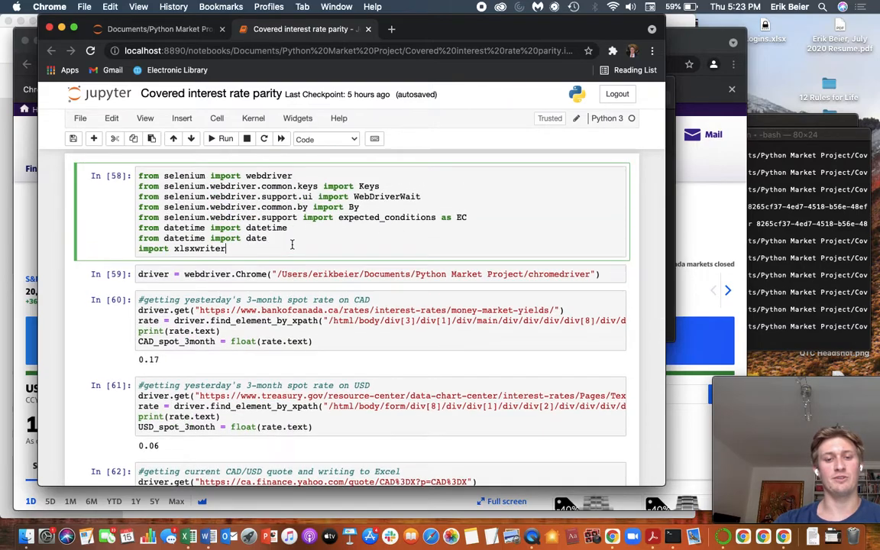
# - Scroll through the notebook to review the loop that writes rows 2 to 10
pyautogui.scroll(-3)
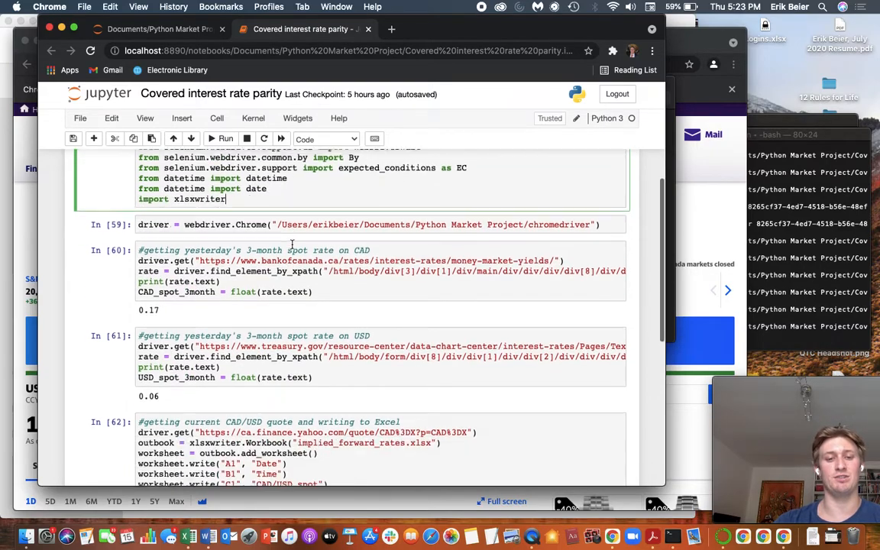
pyautogui.scroll(-3)
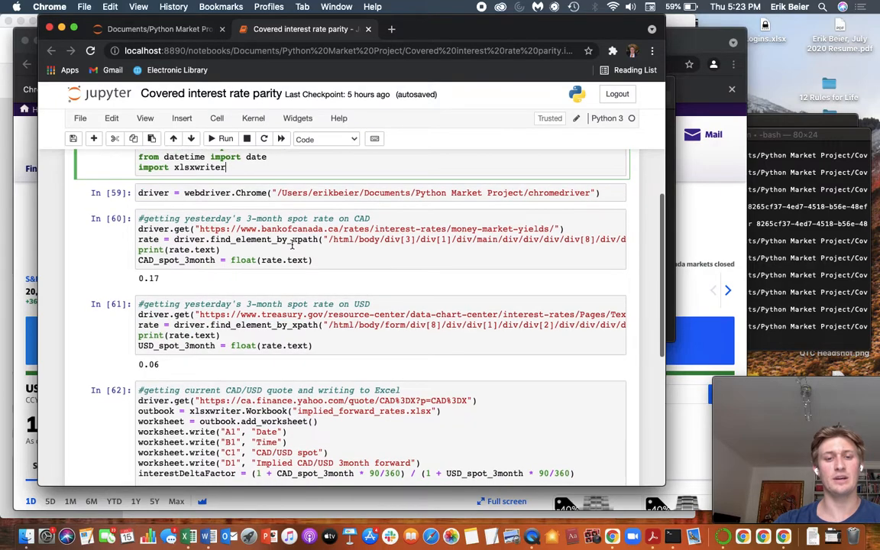
pyautogui.scroll(-3)
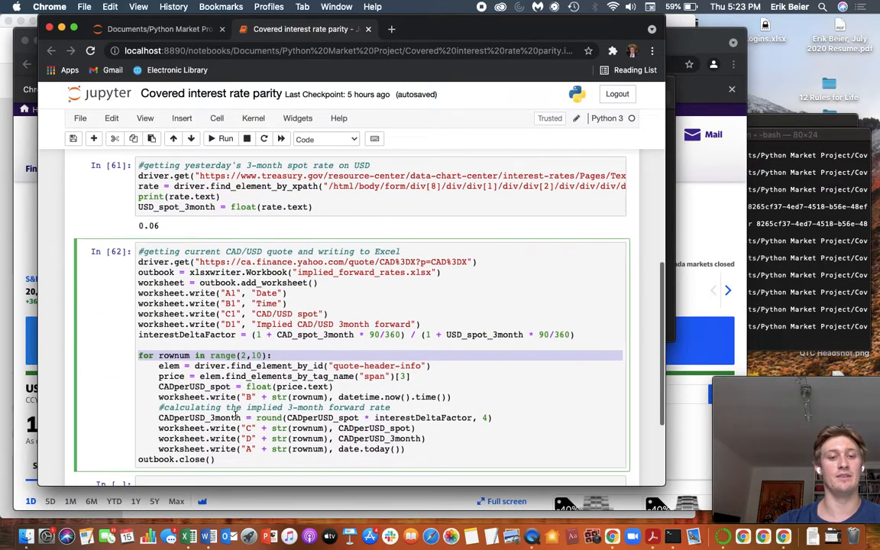
pyautogui.click(231, 355)
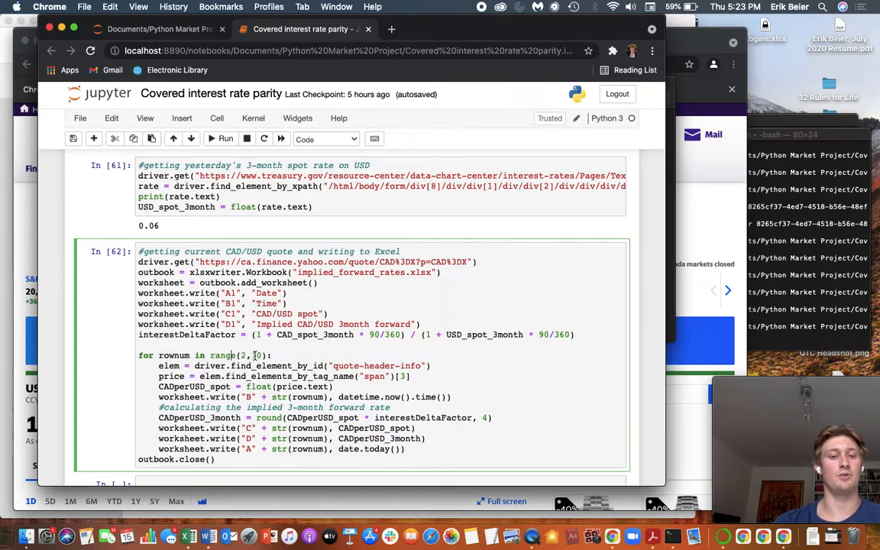
pyautogui.scroll(-3)
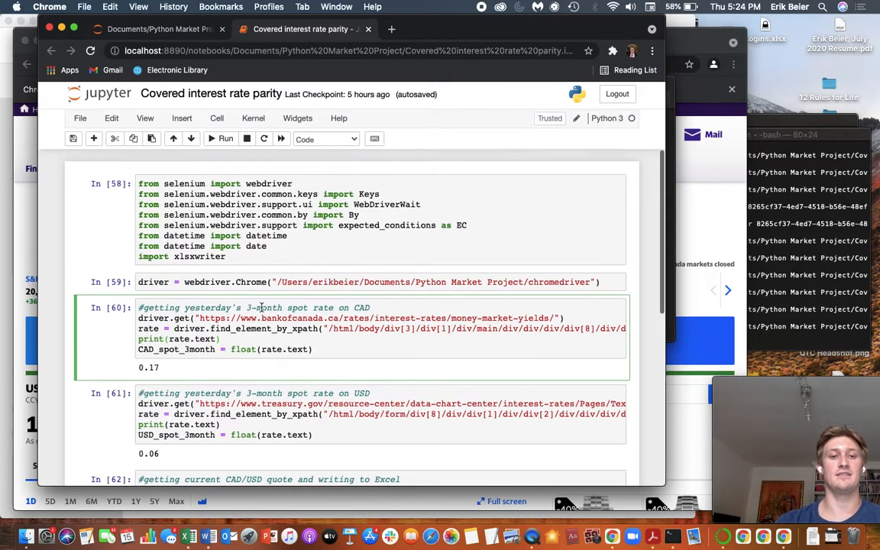
# - Rerun the CAD and USD 3-month spot fetches and the quote-scraping cell that writes the workbook
pyautogui.scroll(-3)
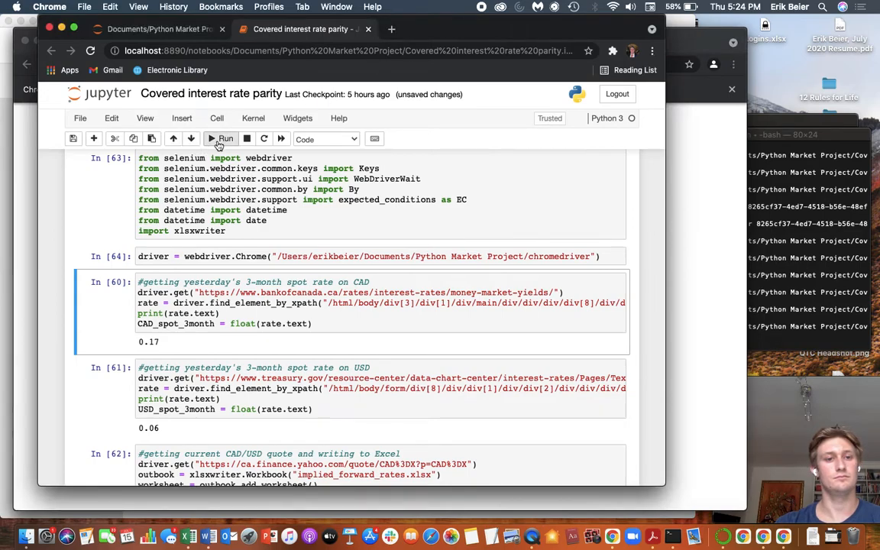
pyautogui.click(220, 139)
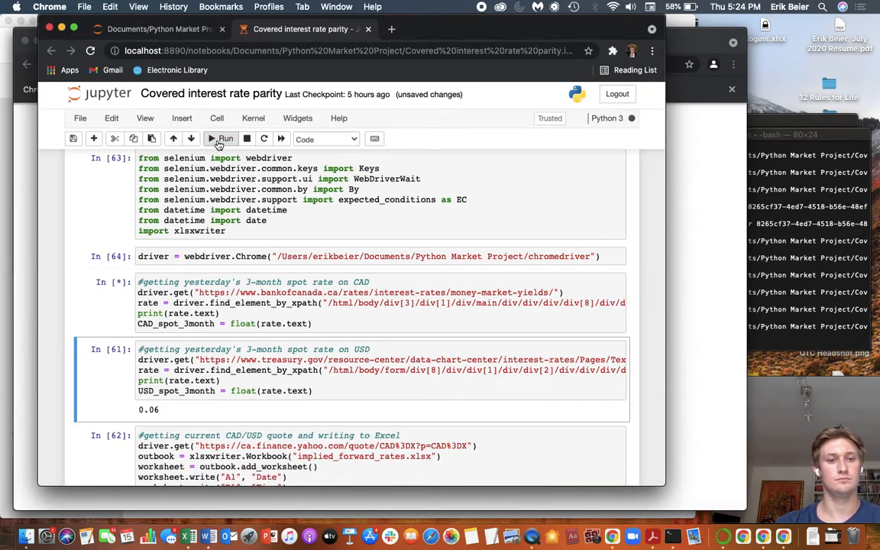
pyautogui.click(221, 138)
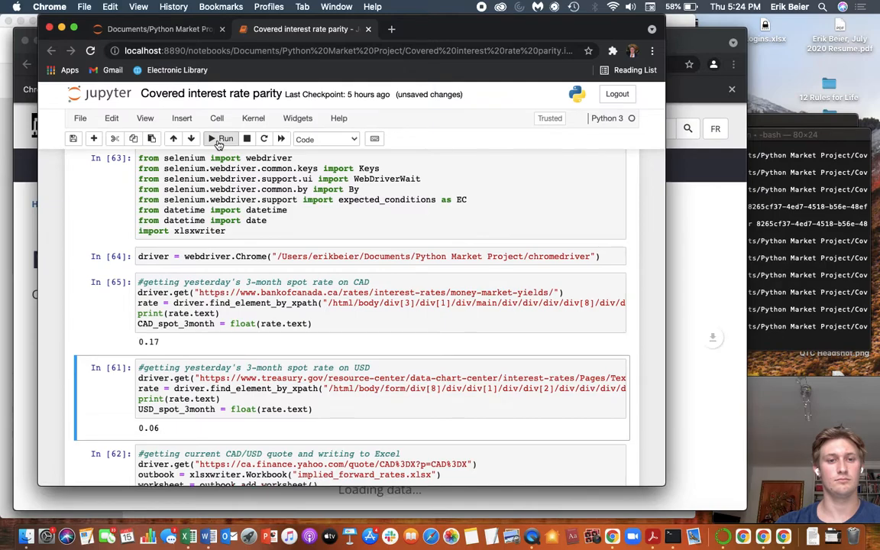
pyautogui.click(220, 138)
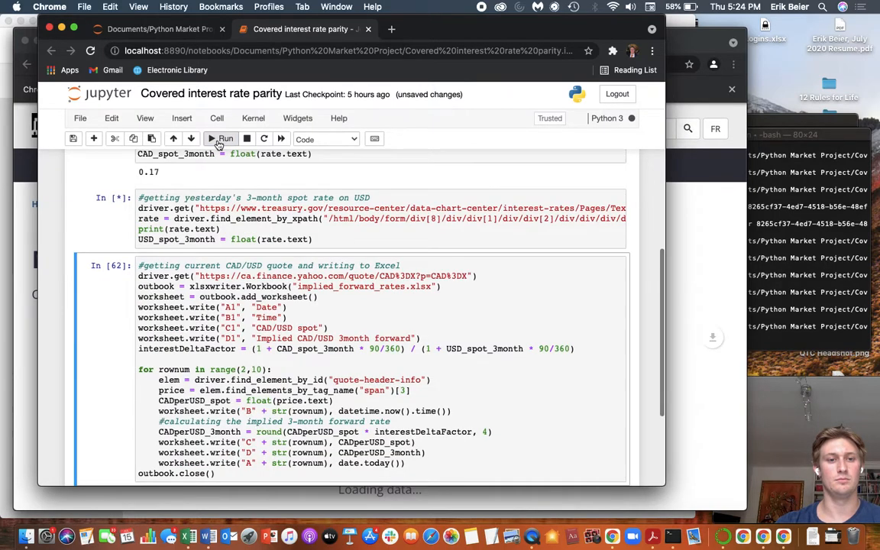
pyautogui.click(220, 138)
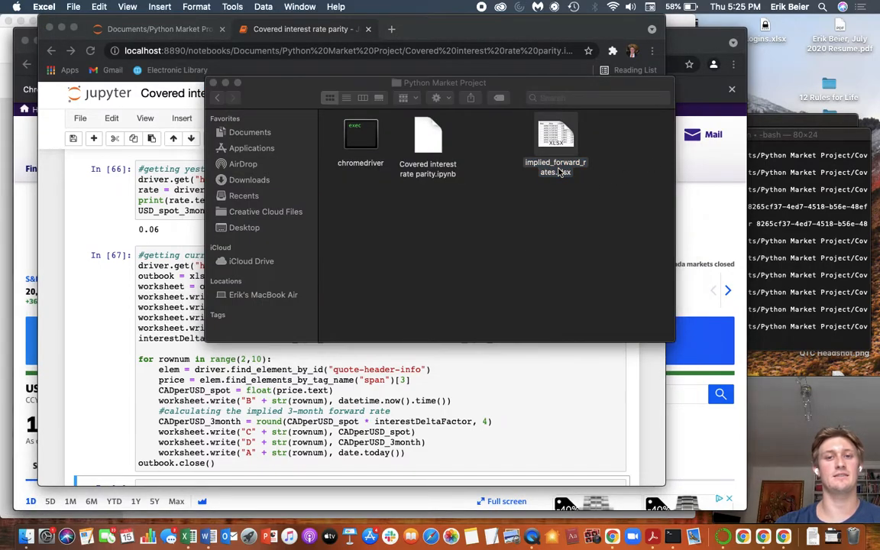
# - Open implied_forward_rates.xlsx from Finder and select cells B12, B11 and C11 below the rates
pyautogui.doubleClick(556, 138)
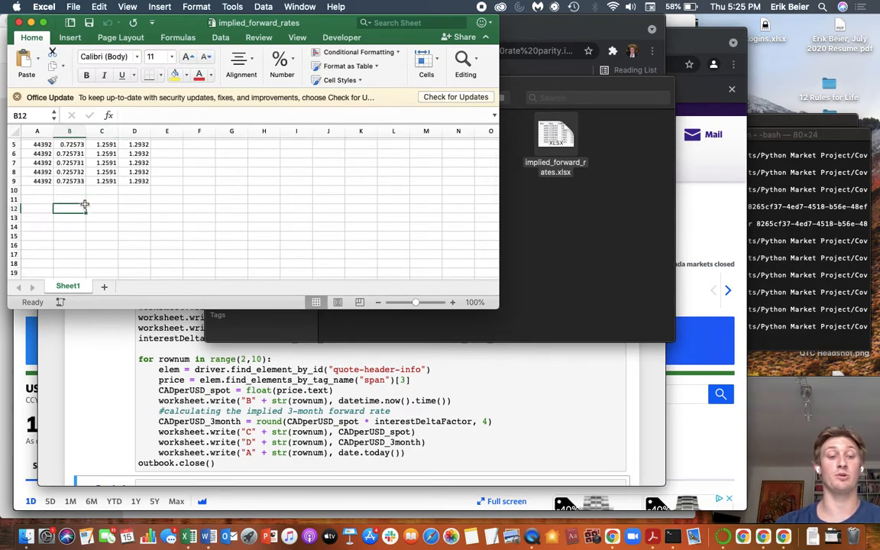
pyautogui.click(69, 200)
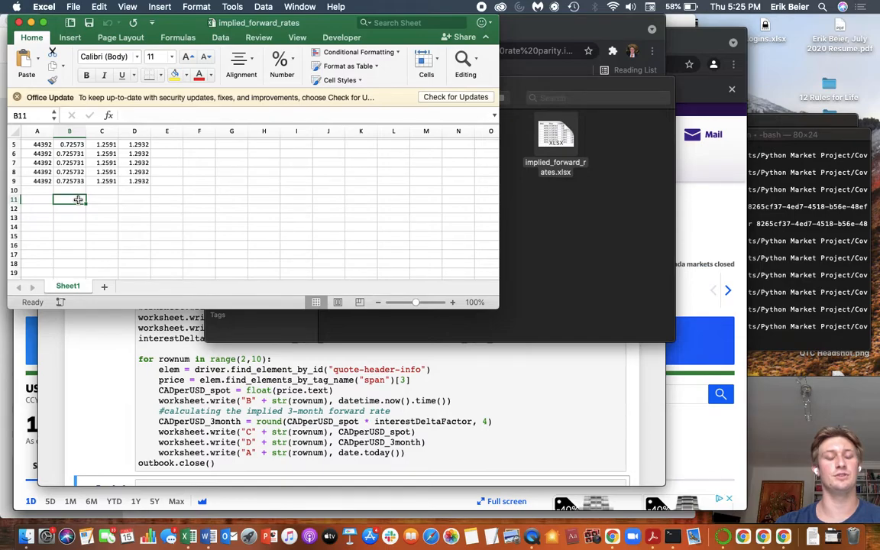
pyautogui.click(102, 200)
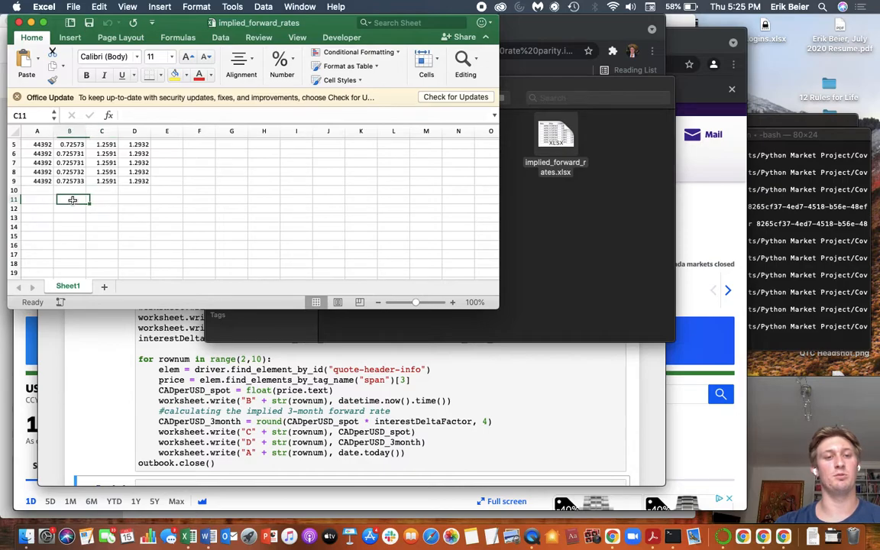
pyautogui.click(70, 201)
pyautogui.write('1.3')
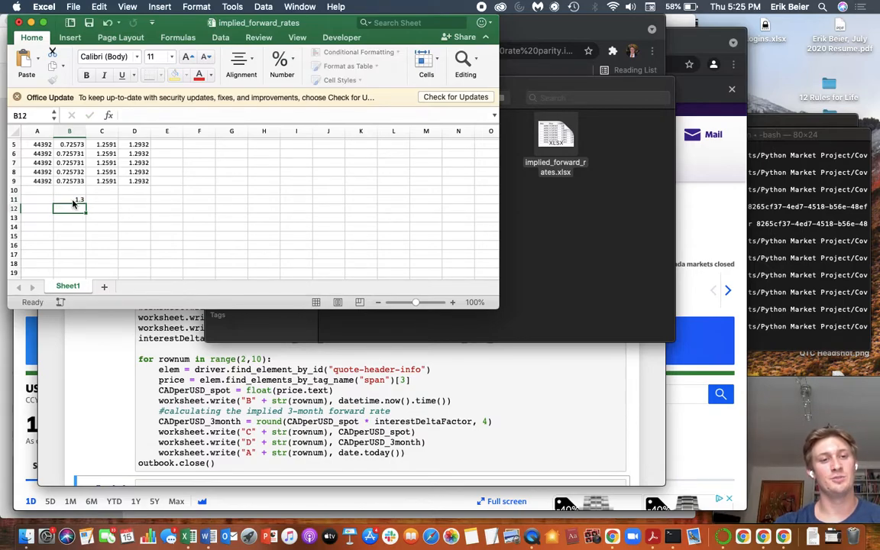
# - Label row 11 with 'conclusion' and the note 'sell USD against the CAD fwd'
pyautogui.click(74, 202)
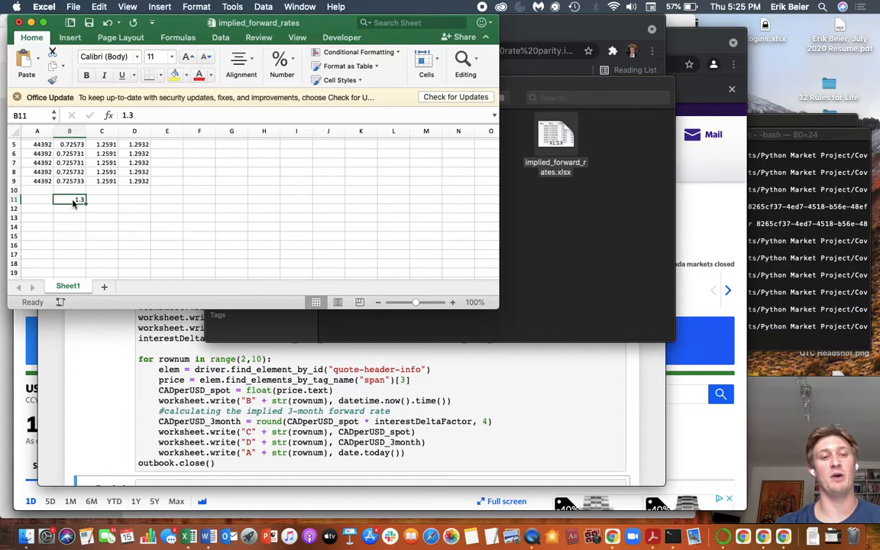
pyautogui.click(101, 200)
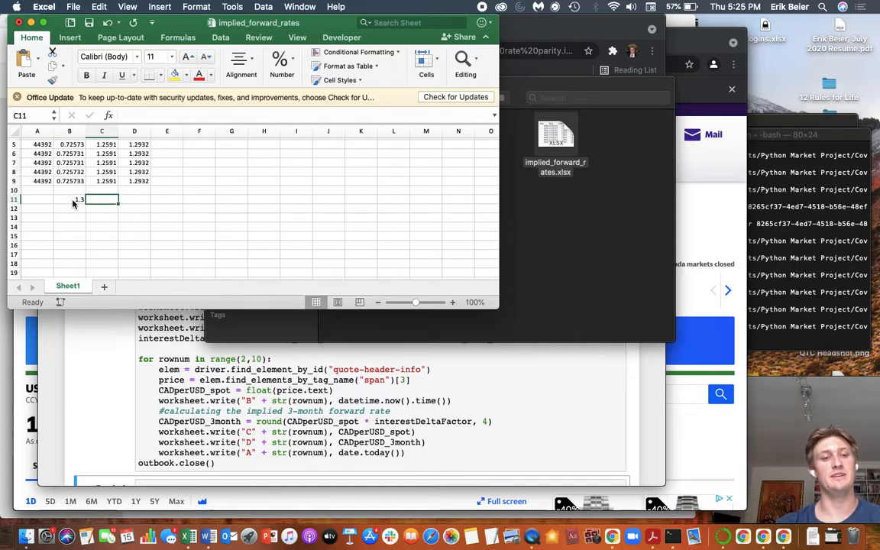
pyautogui.write('conclusion')
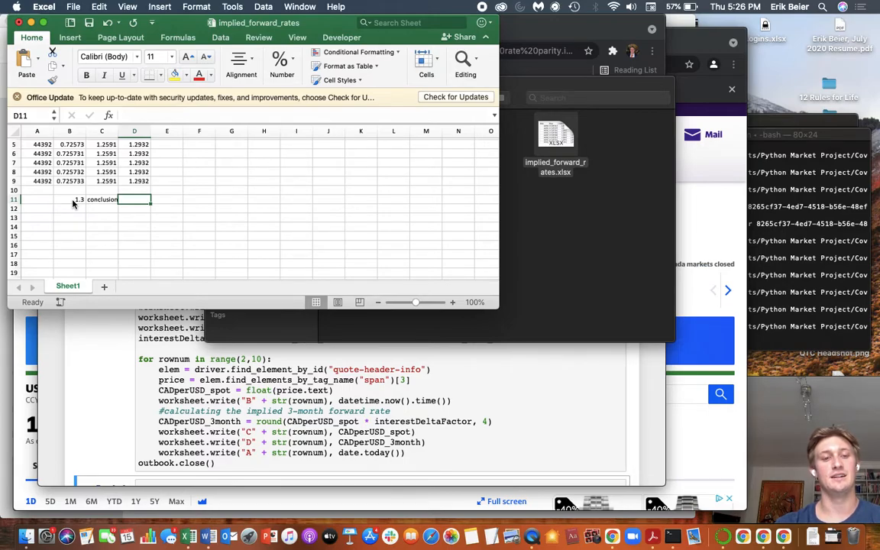
pyautogui.write('s')
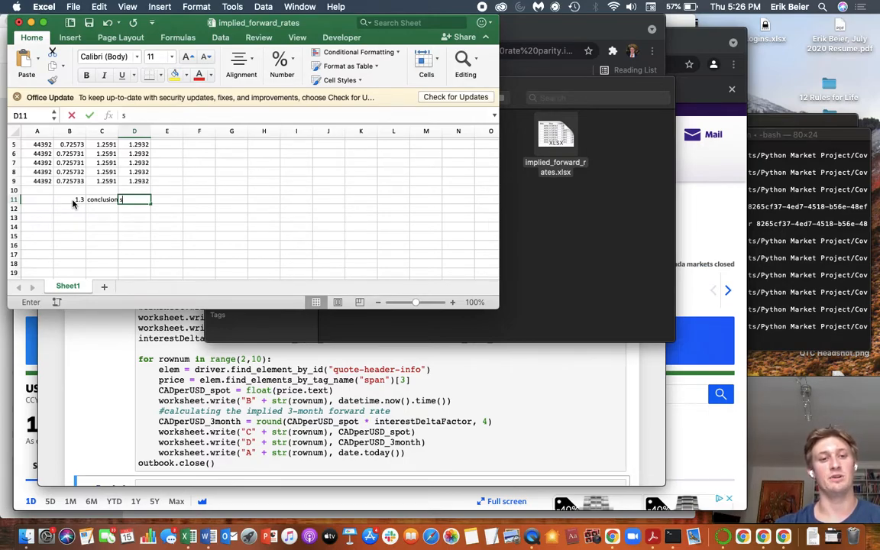
pyautogui.write('ell USD ag')
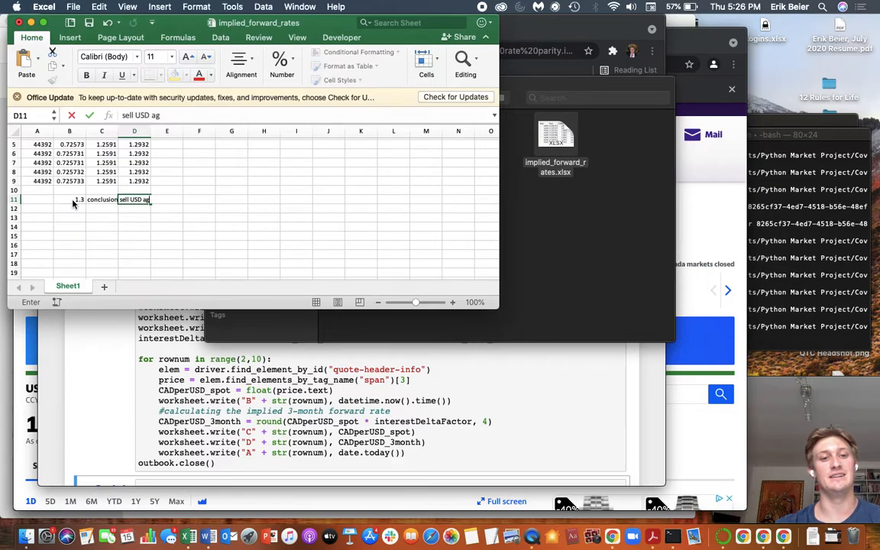
pyautogui.press('Return')
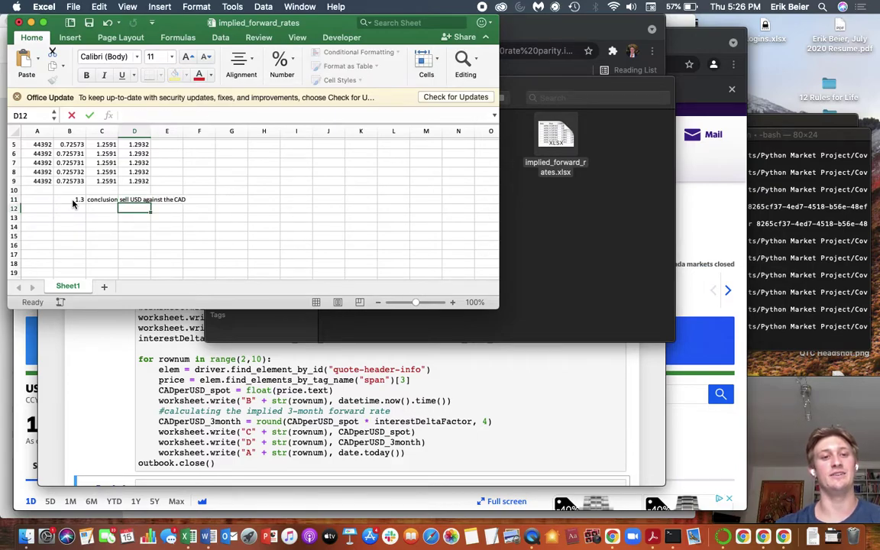
pyautogui.click(135, 200)
pyautogui.write(' fwd')
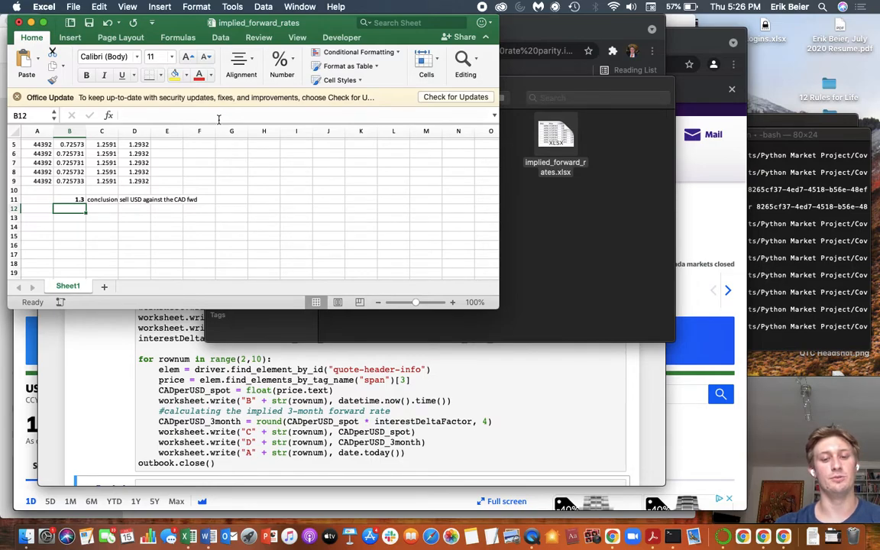
# - Enter 1 in B12 and =B12*(1+0.06/100*90/360) in C12, giving 1.00015
pyautogui.write('1')
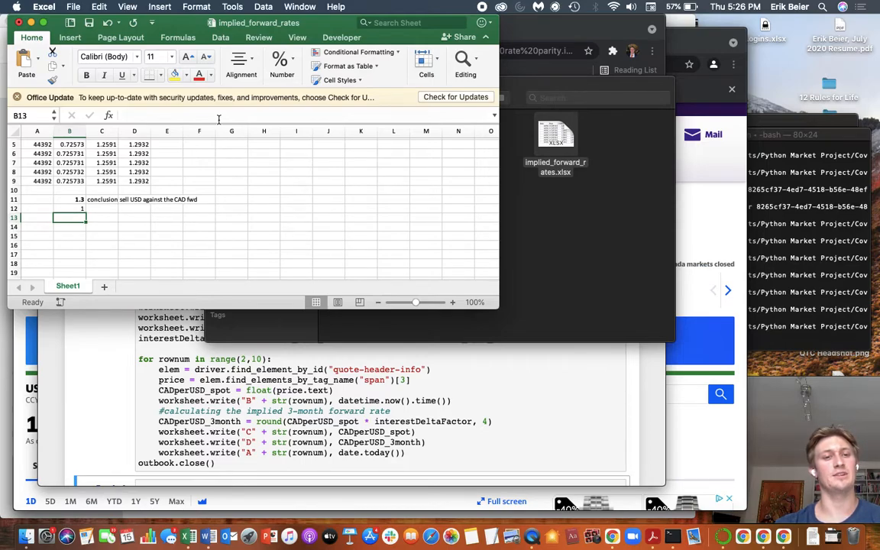
pyautogui.click(76, 208)
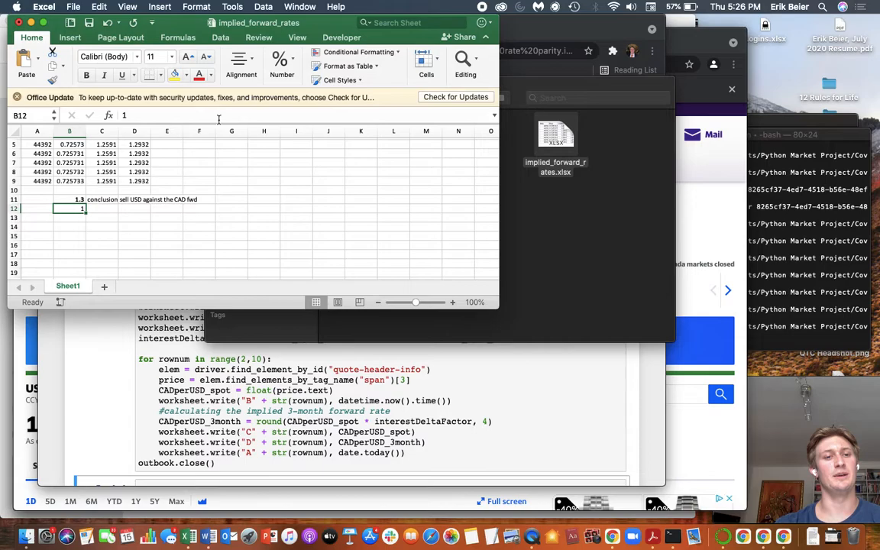
pyautogui.write('=B12')
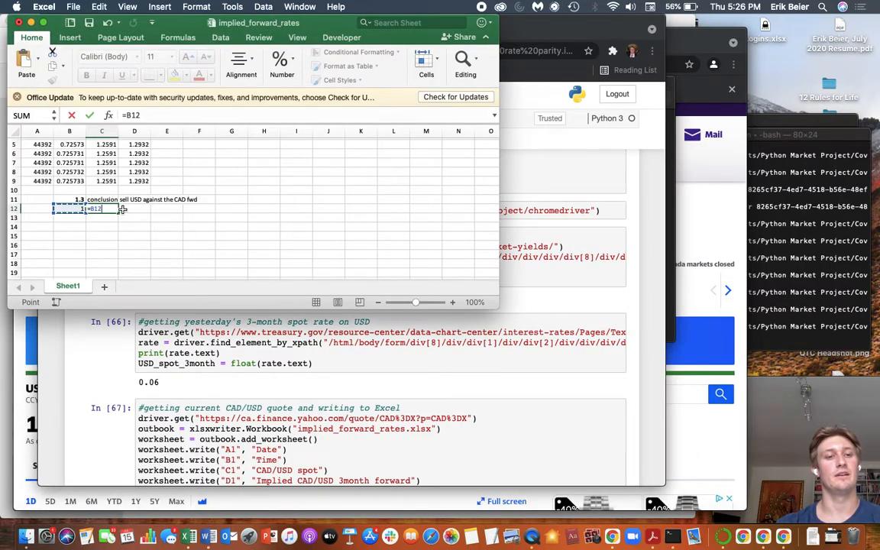
pyautogui.write('*')
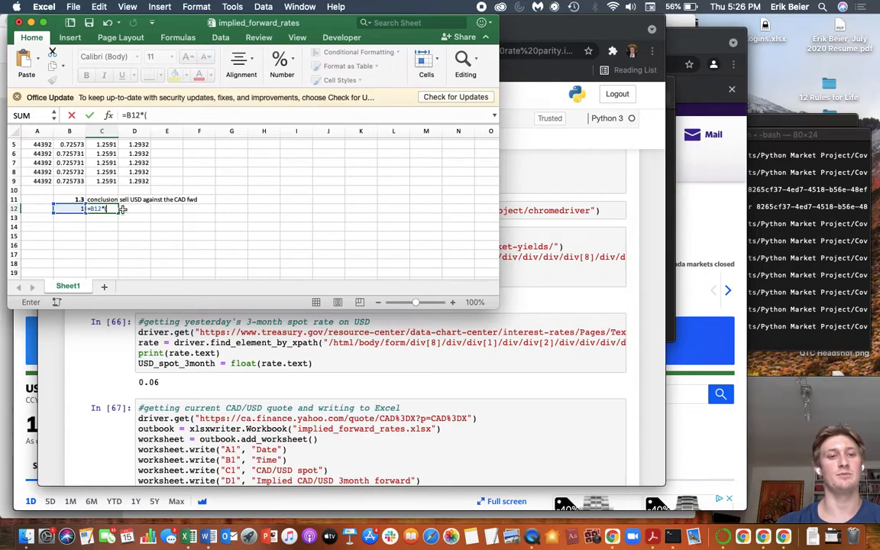
pyautogui.write('1+0.06/100*90')
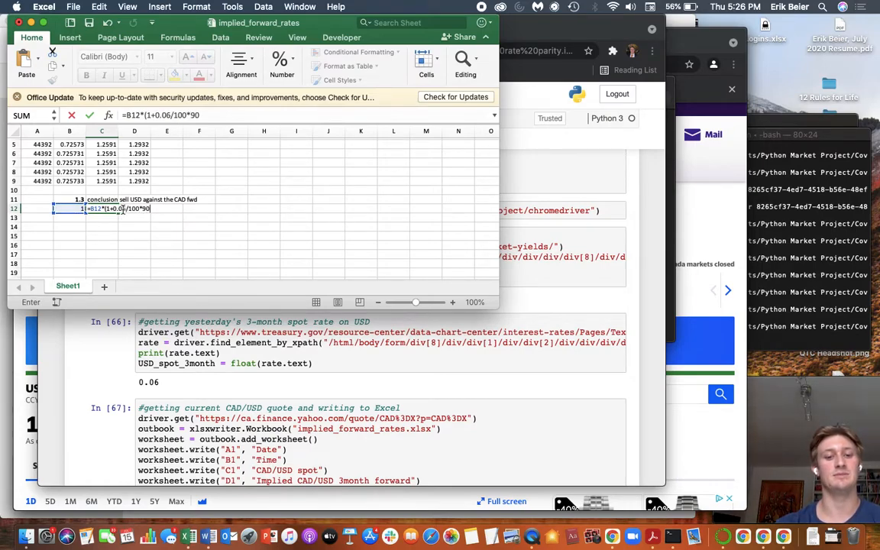
pyautogui.write('/360)')
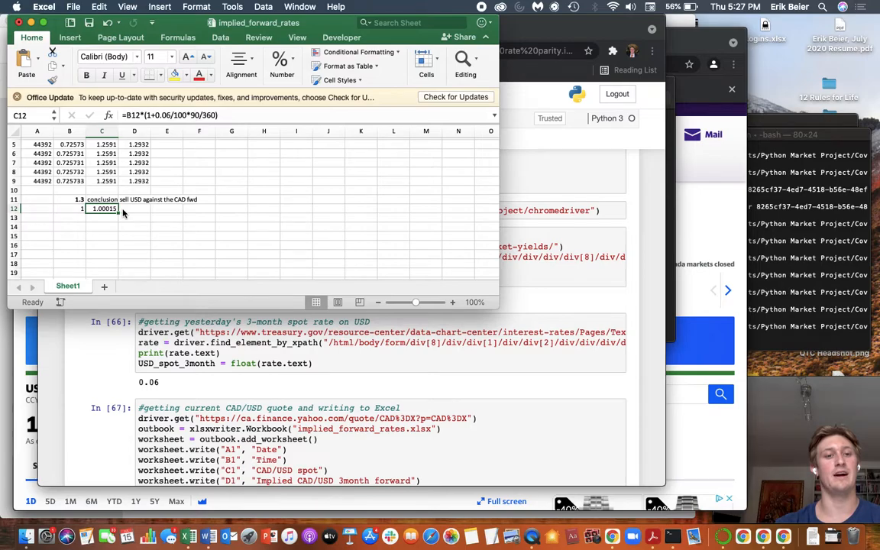
pyautogui.click(68, 219)
pyautogui.write('=-B12*C9')
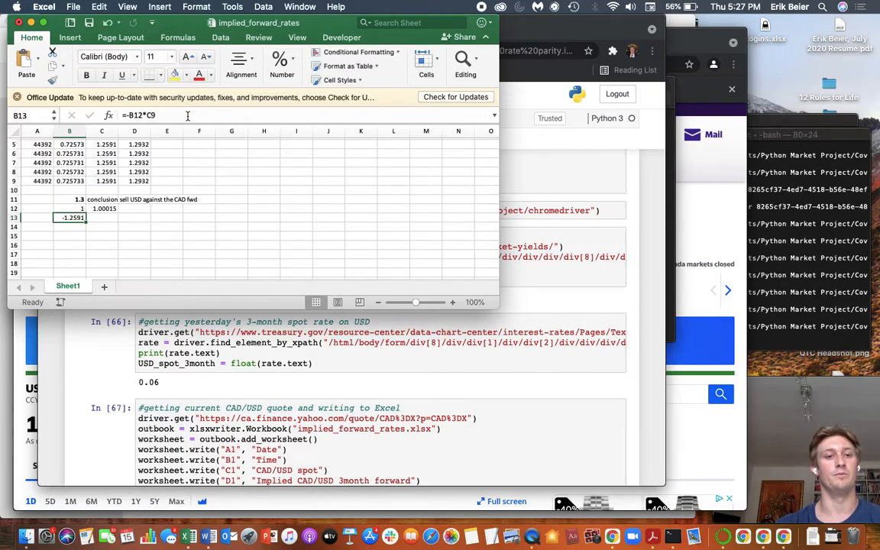
# - Enter =(1+0.17/100*90/360)*B13 in C13, giving -1.25964
pyautogui.click(102, 218)
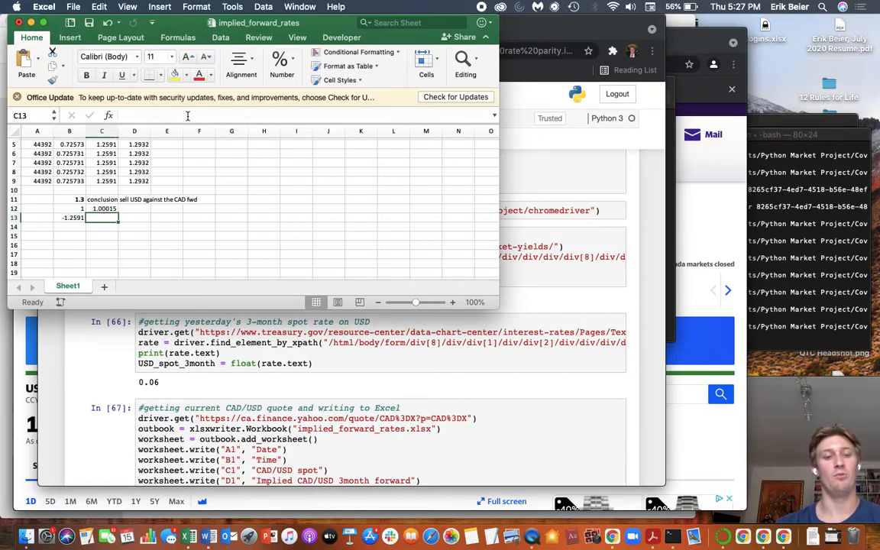
pyautogui.write('=')
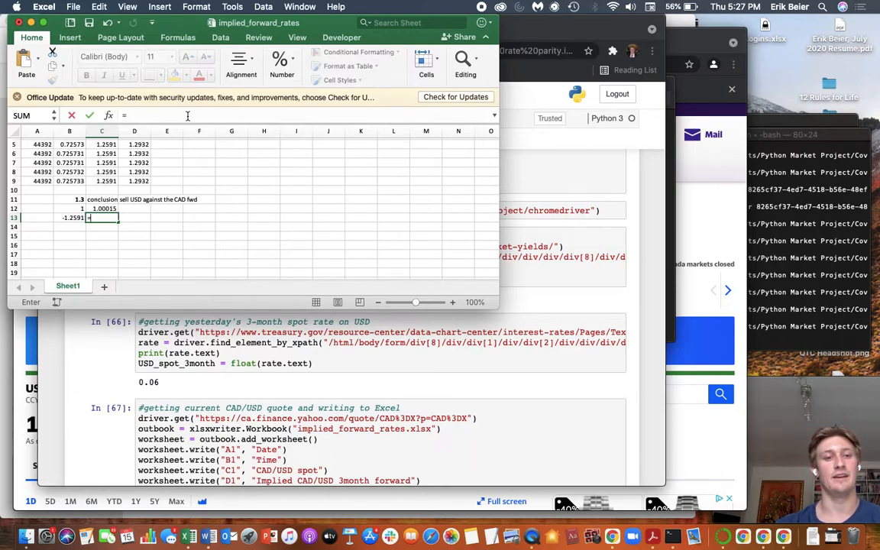
pyautogui.write('(1+')
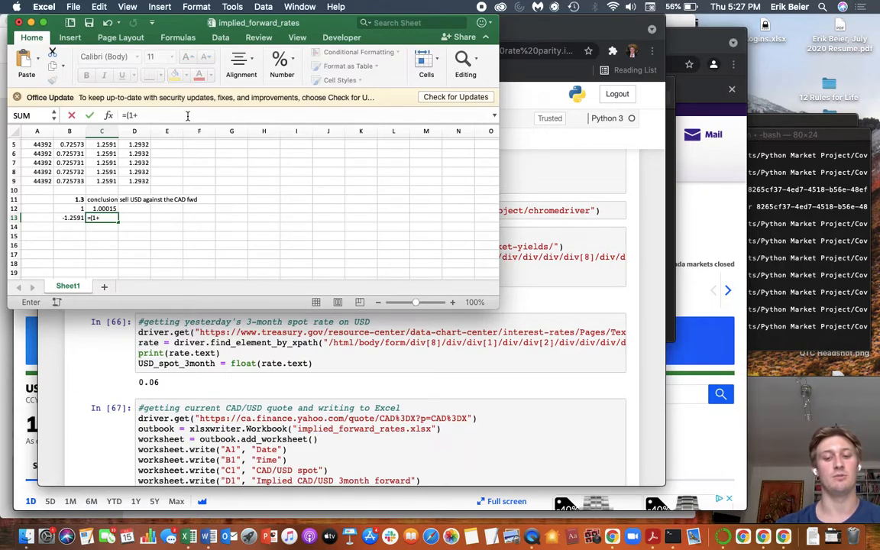
pyautogui.write('0')
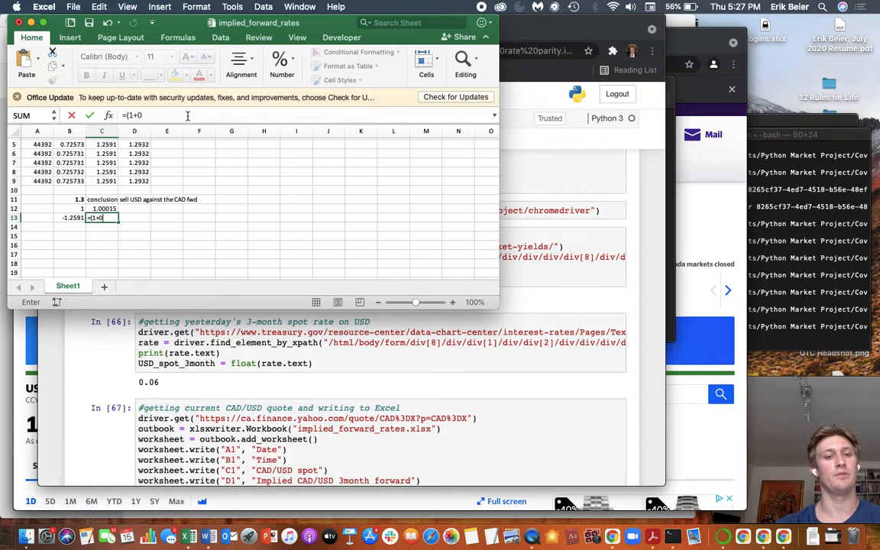
pyautogui.write('.17')
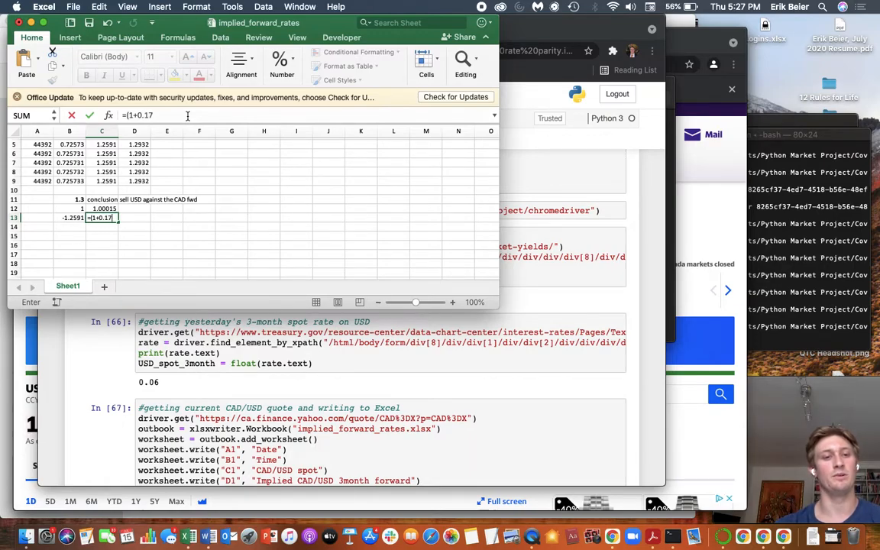
pyautogui.write('/100')
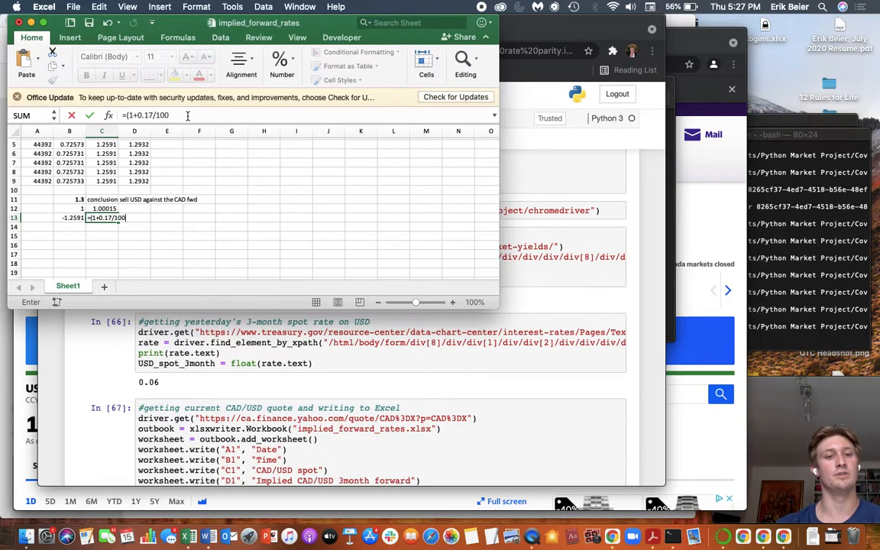
pyautogui.write('*90/36')
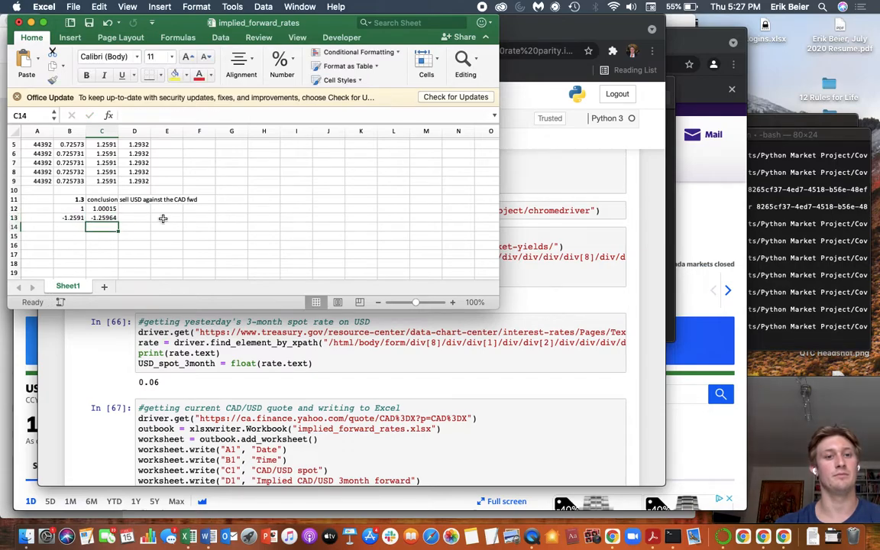
pyautogui.click(135, 217)
pyautogui.write('=C12')
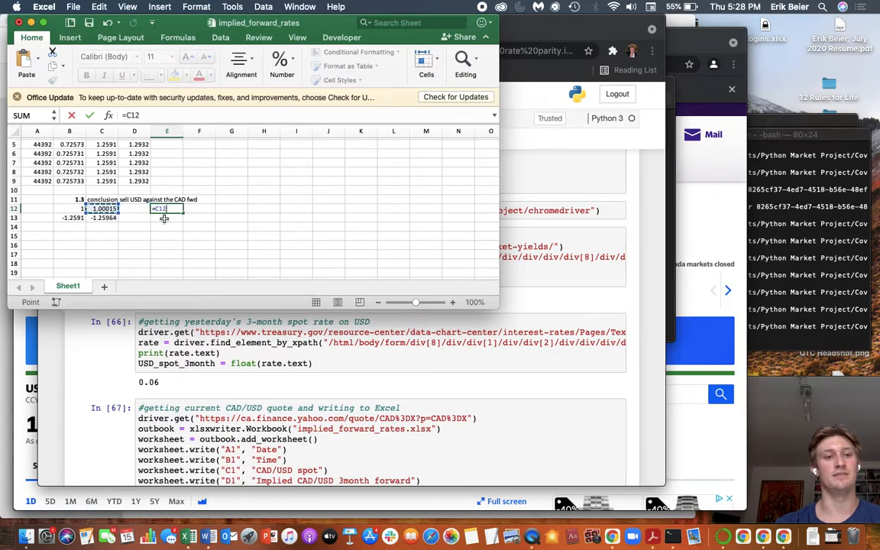
# - Fill E12 with =C12*B11 and E13 with =C13, then total a bold 0.04056 in E14
pyautogui.write('*')
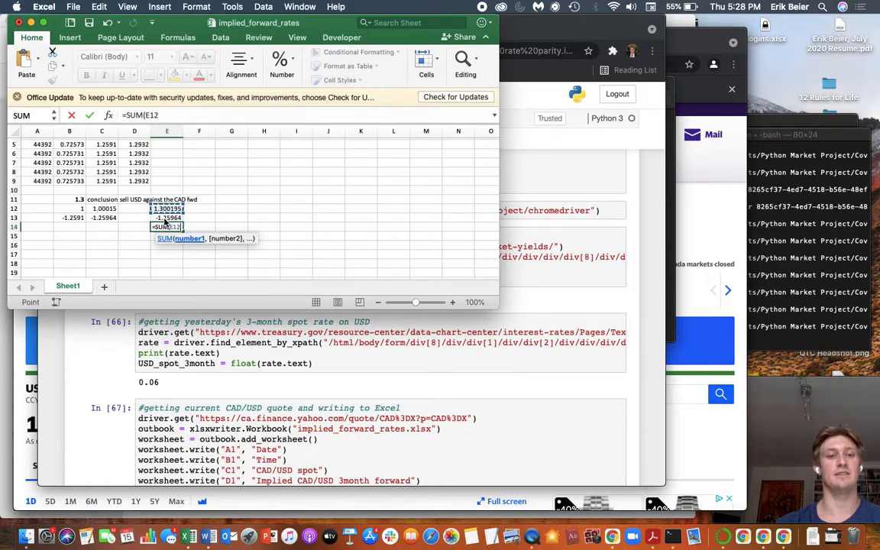
pyautogui.click(168, 218)
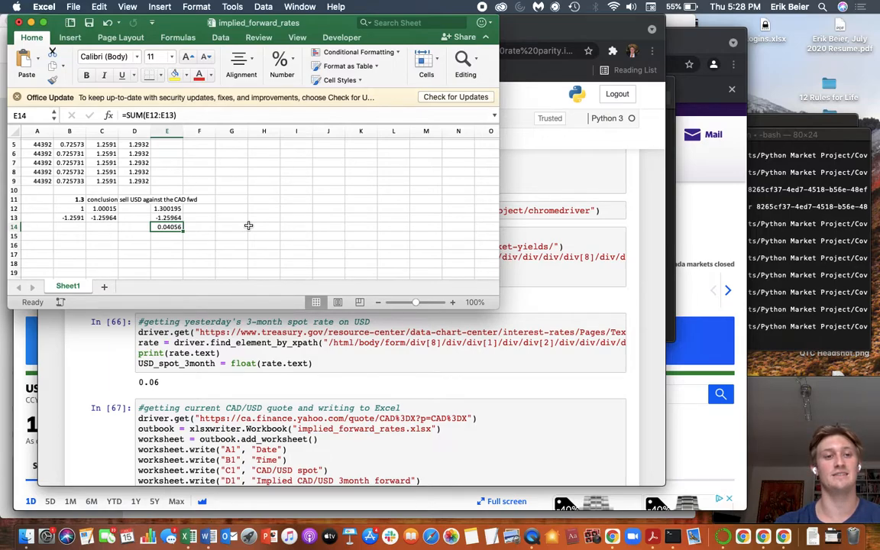
pyautogui.click(69, 208)
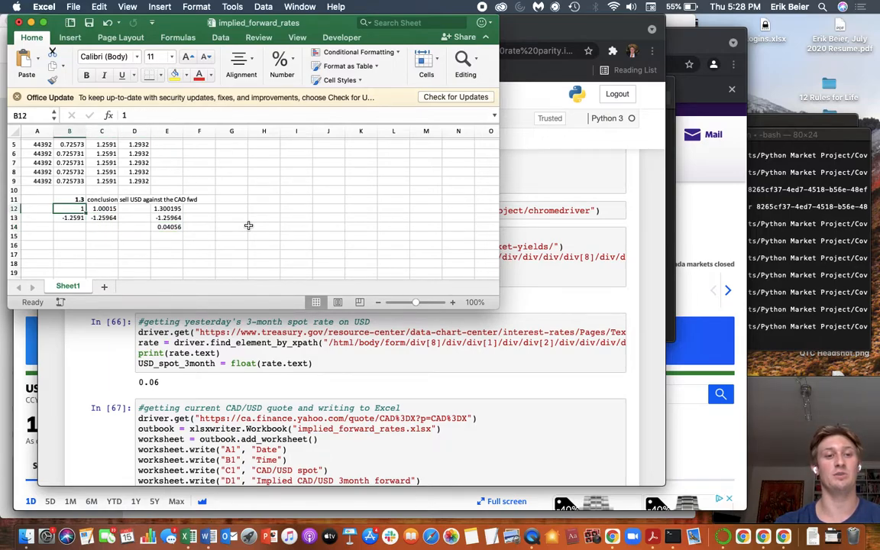
pyautogui.click(166, 227)
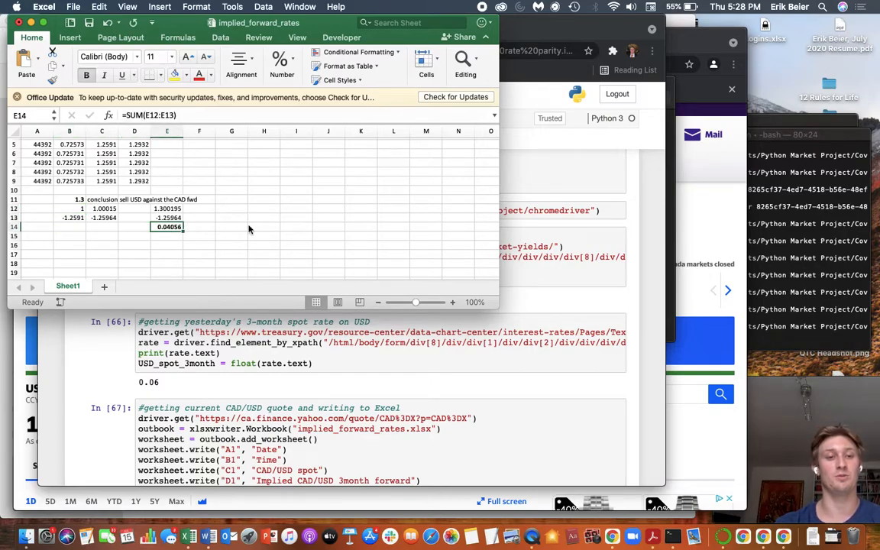
pyautogui.click(101, 235)
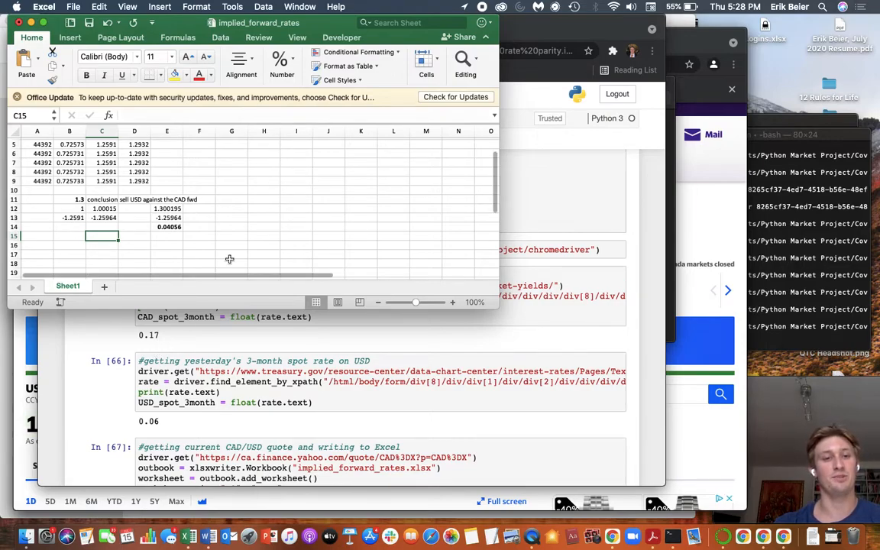
pyautogui.click(231, 235)
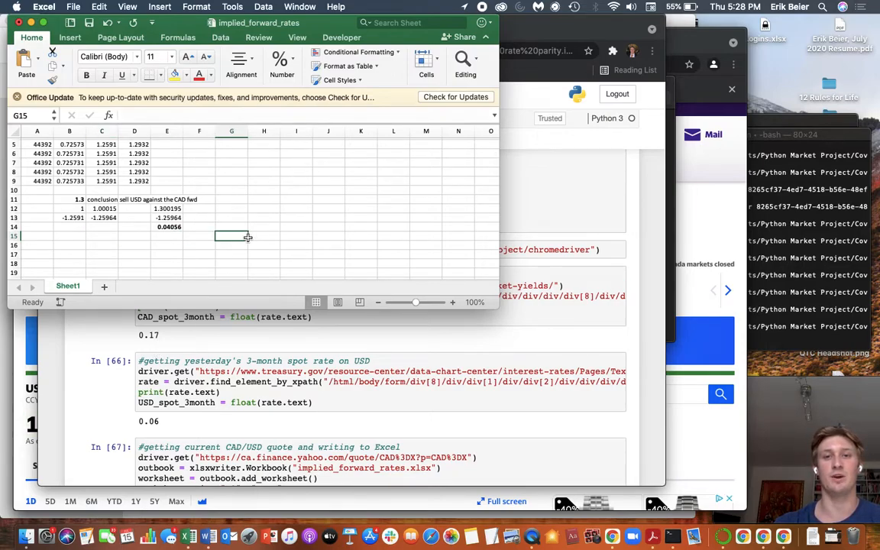
pyautogui.moveTo(248, 235)
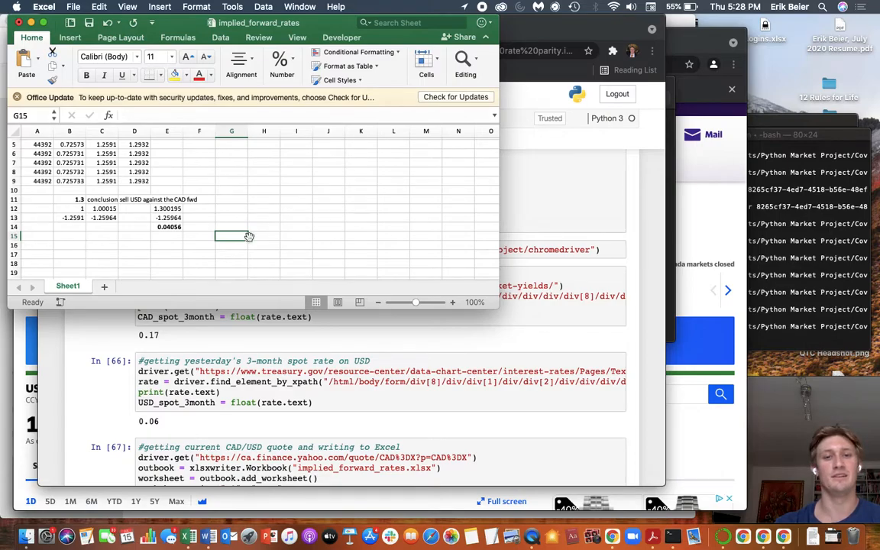